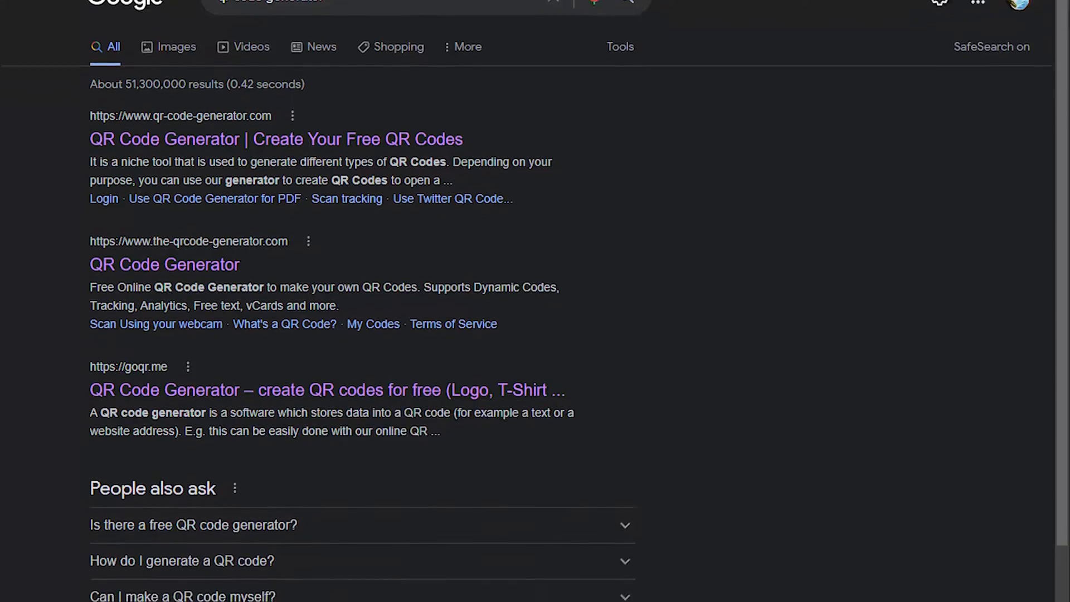
Scroll the 'qr code generator' results toward nayuki.io's 'Creating a QR Code step by step' page.
scroll("down", 3)
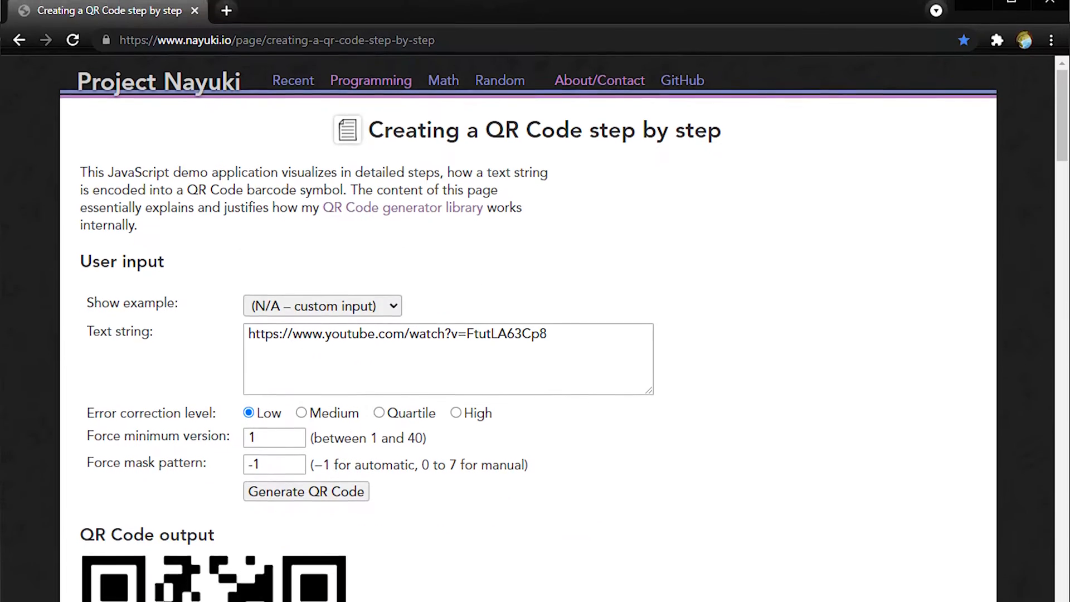
scroll("down", 3)
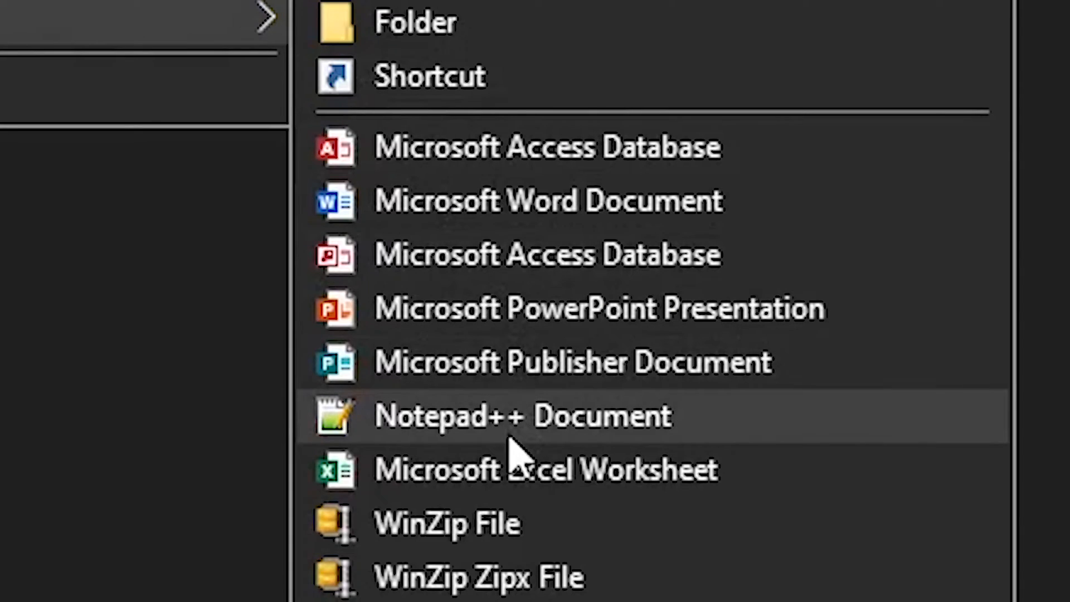
Create a new Notepad++ Document from the folder's New context menu.
left_click(522, 415)
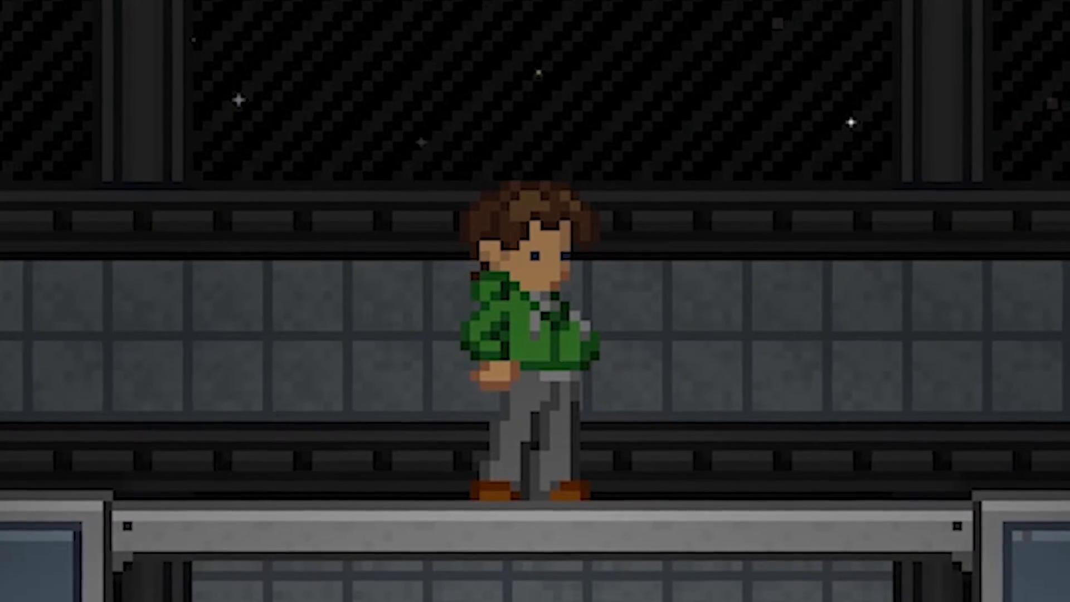
key("alt+tab")
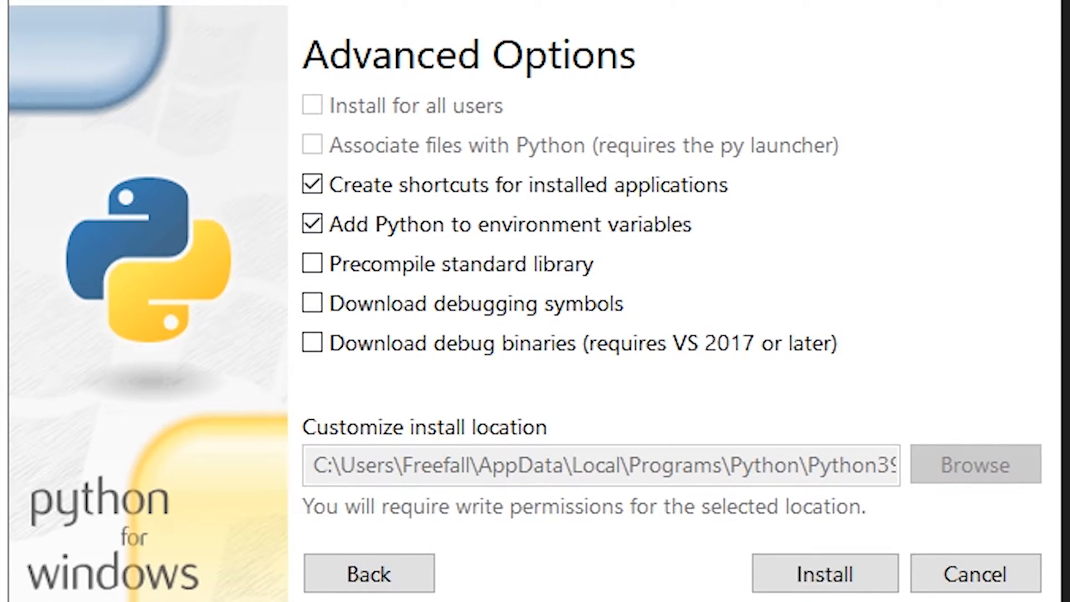
mouse_move(823, 573)
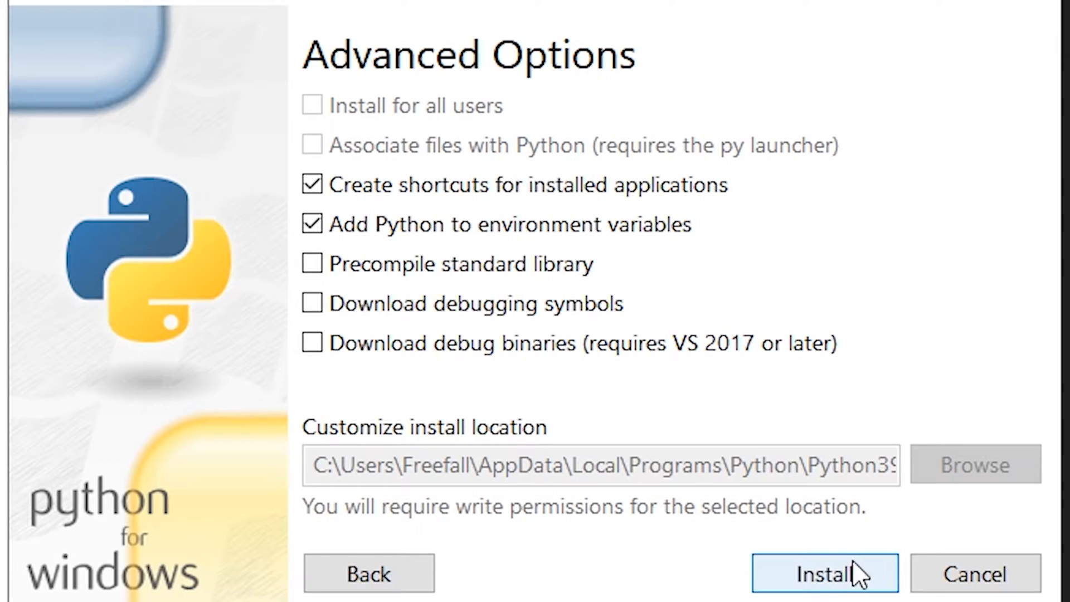
Install Python with 'Add Python to environment variables' kept checked.
left_click(823, 572)
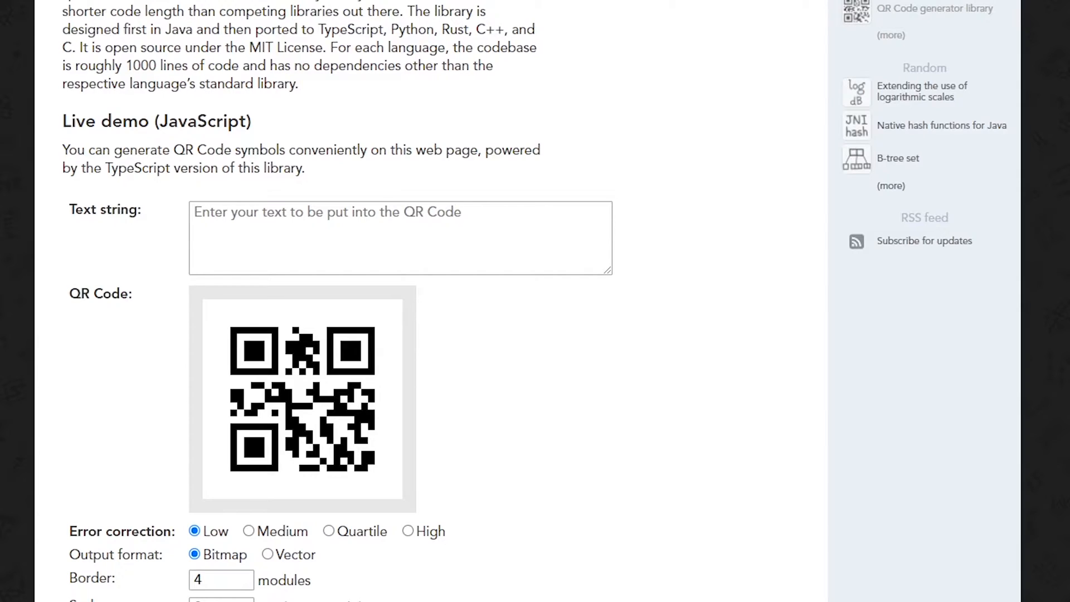
left_click(400, 238)
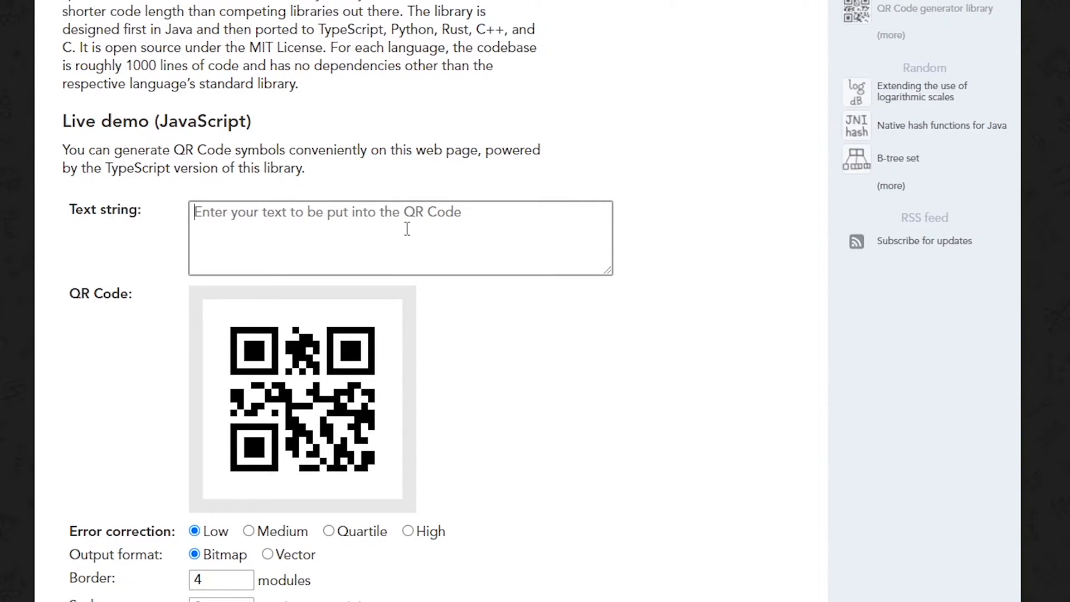
type("011")
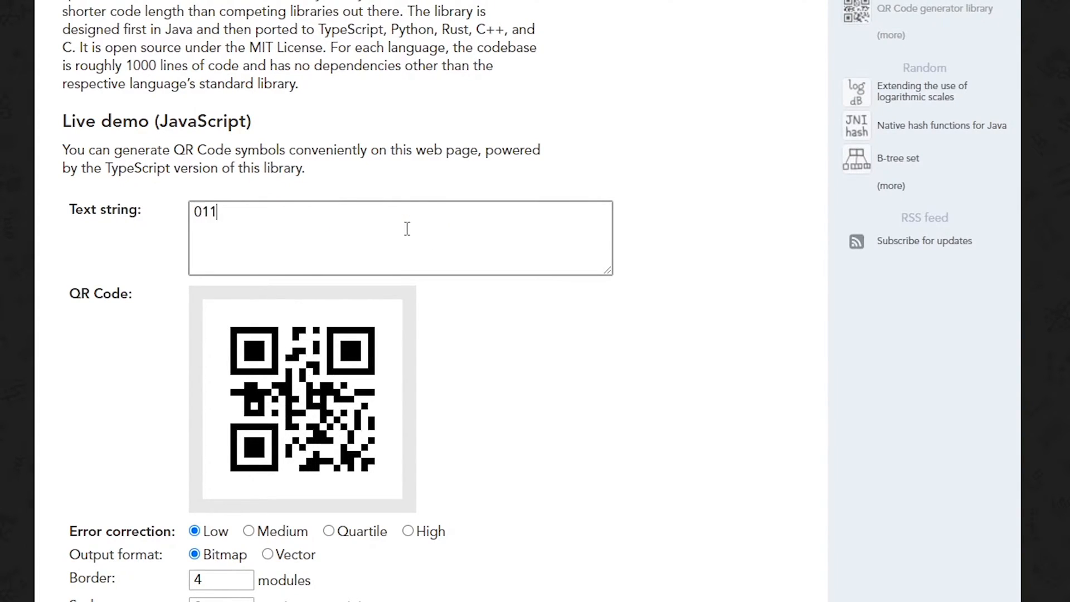
type("0001")
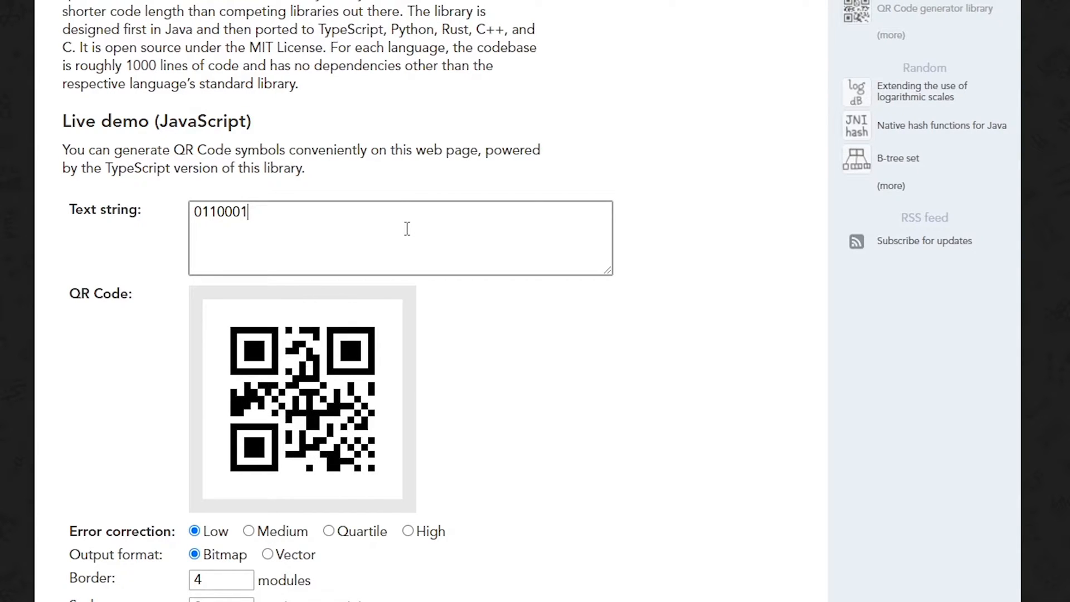
type("00110")
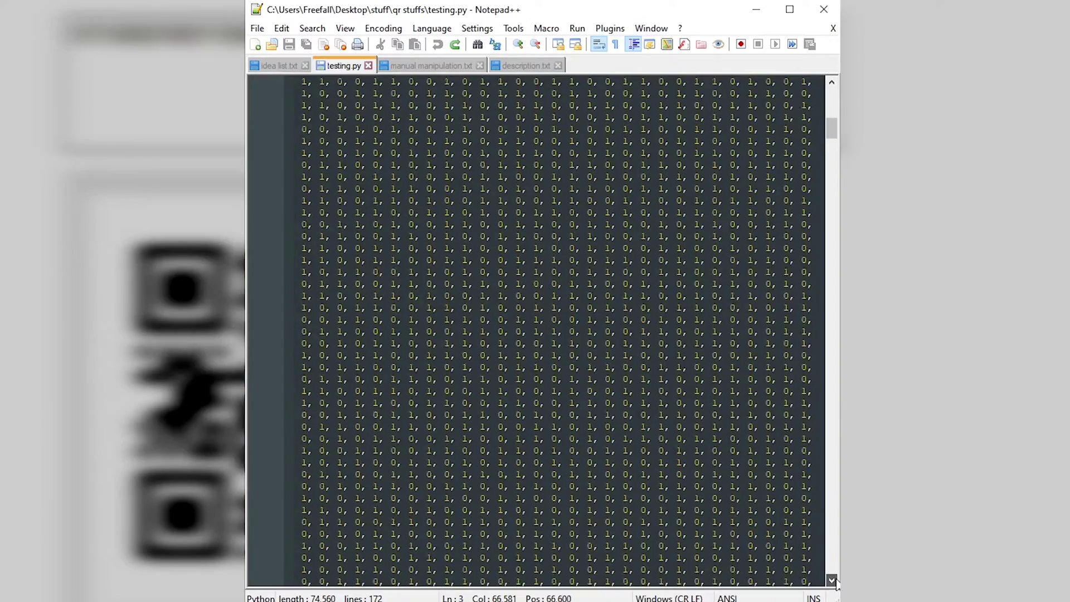
scroll("down", 3)
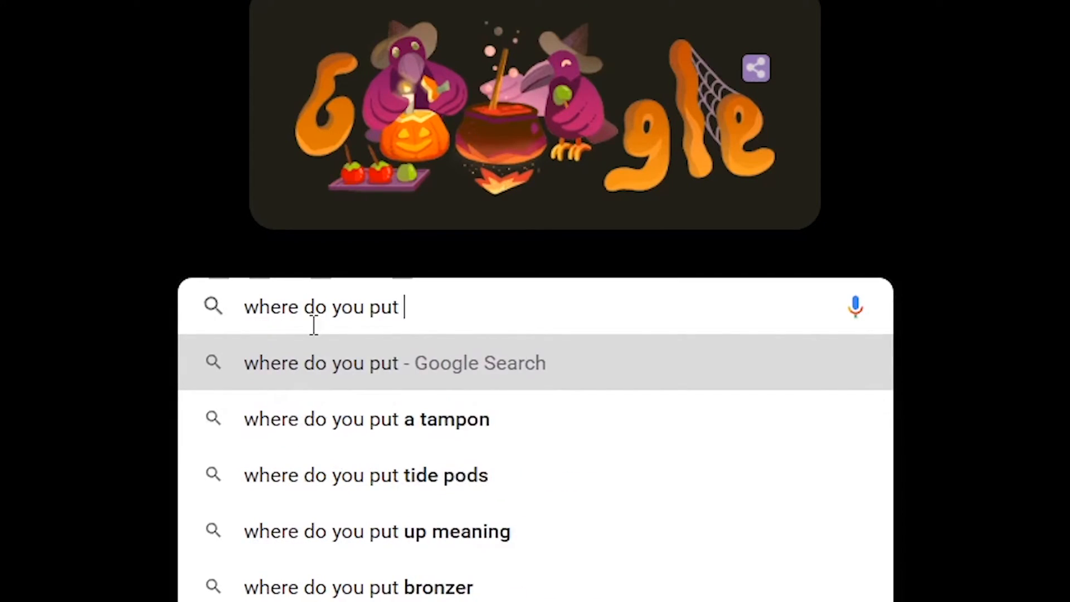
Type 'where do you put the semicolons in python' into Google search.
type("the semicolons in python")
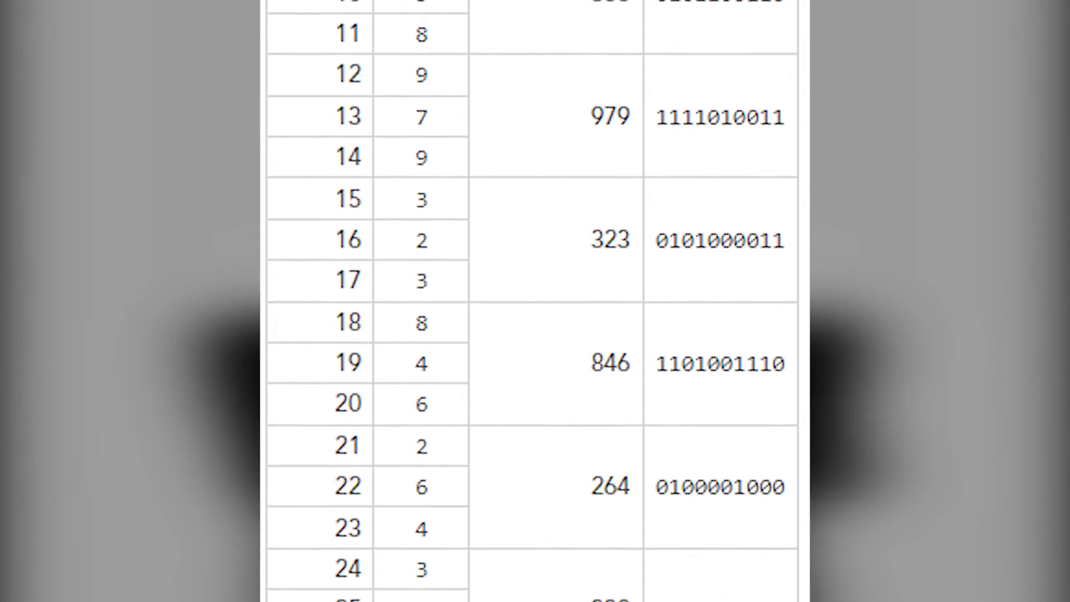
scroll("down", 3)
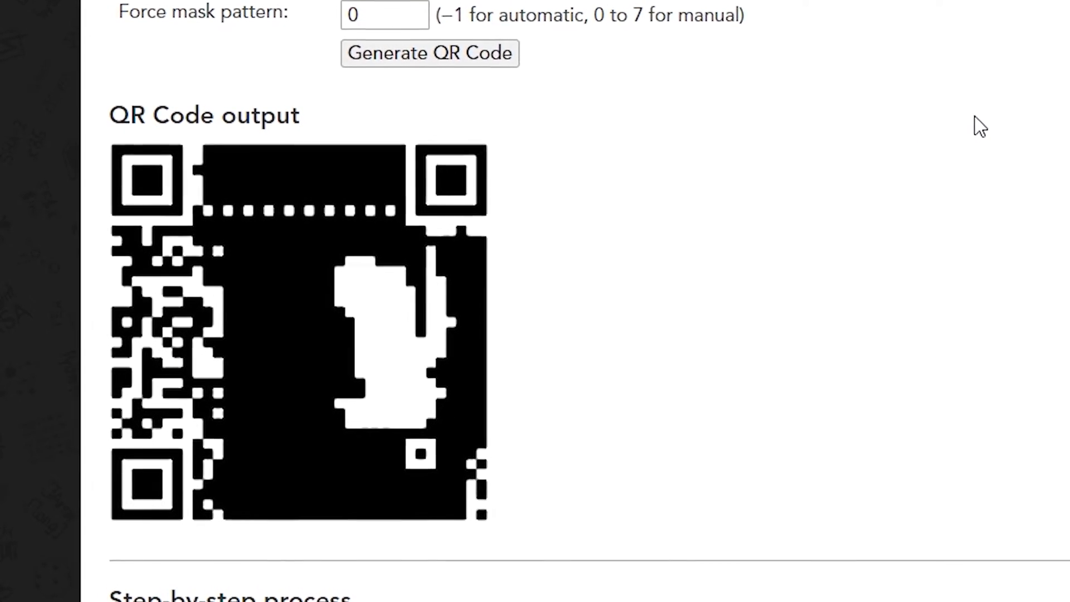
Scroll down to the mask-pattern-0 QR code framing a white silhouette.
scroll("down", 3)
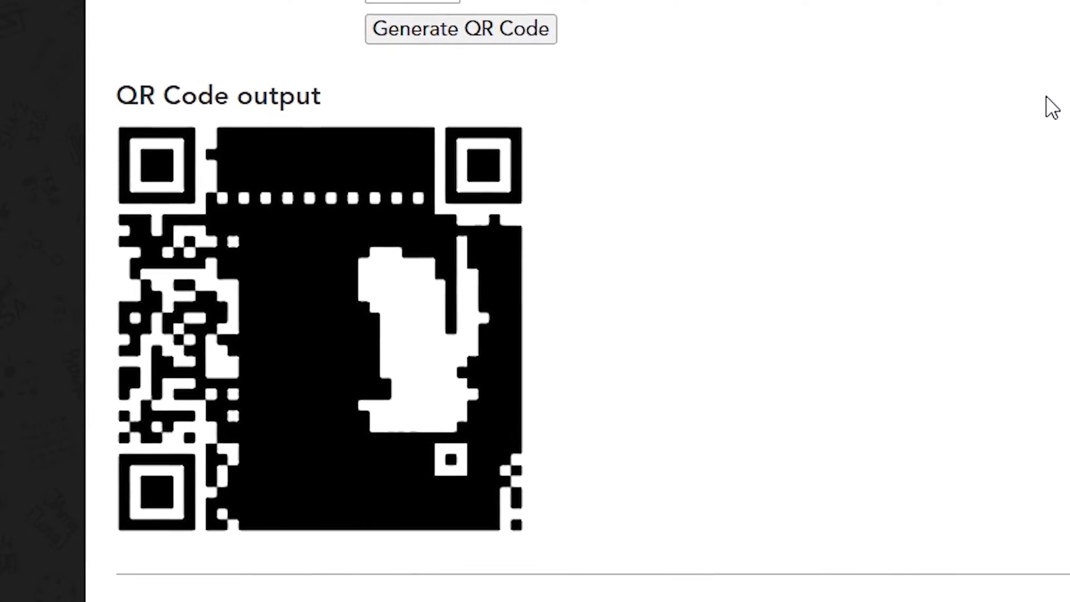
scroll("down", 3)
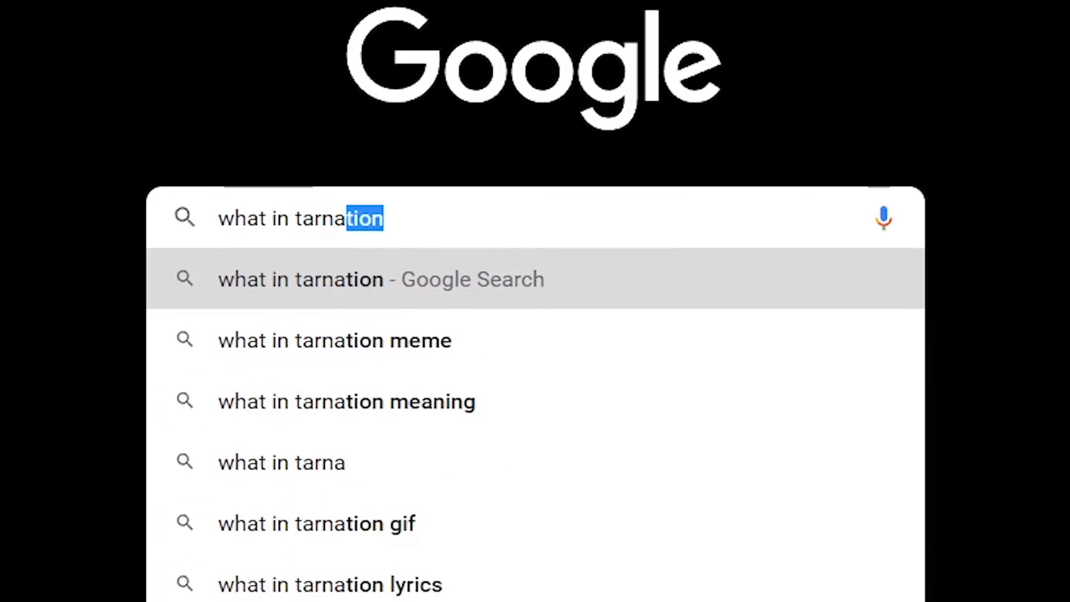
Search Google for 'what in tarnation is a reed-solomon and why is it in my qr code'.
type("is a reed-solomon and why is it in myu")
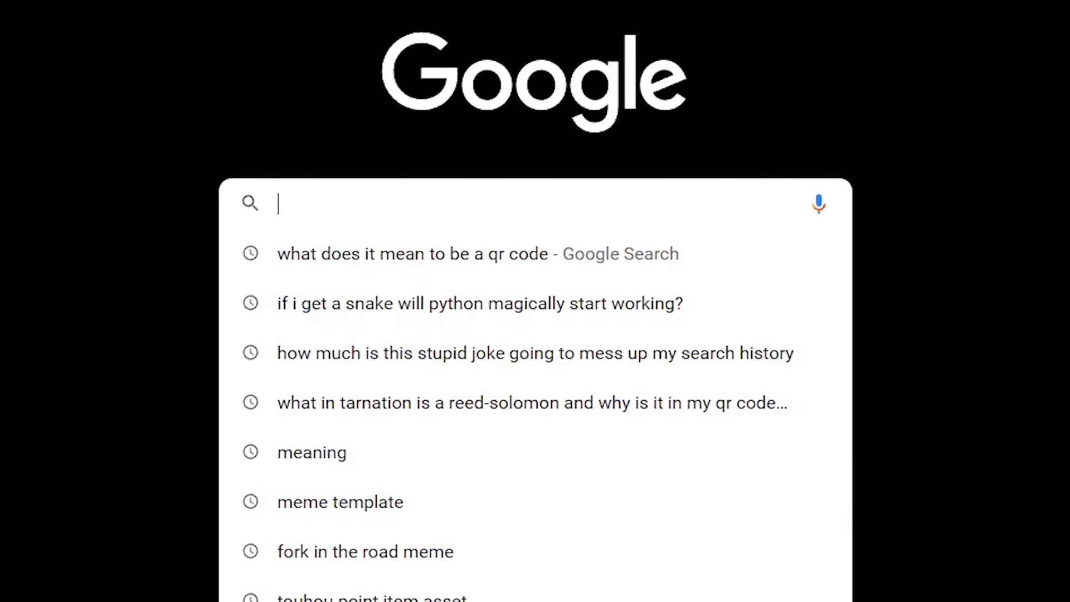
Search Google for 'can i sacrifice my first-born to get my code to work?'.
type("can i sacrifice my firs")
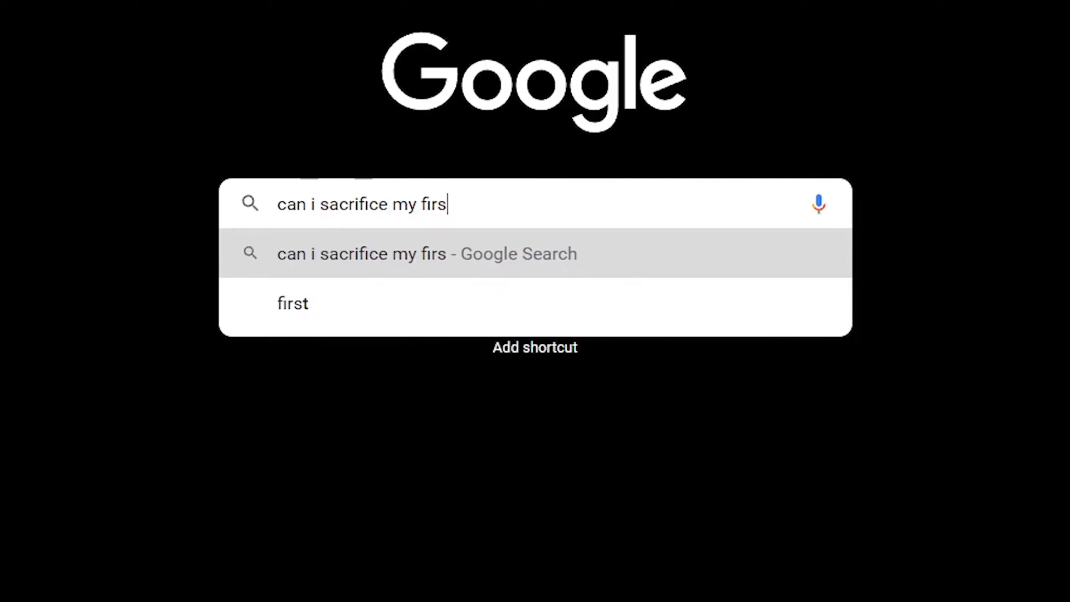
type("t-born to get my code")
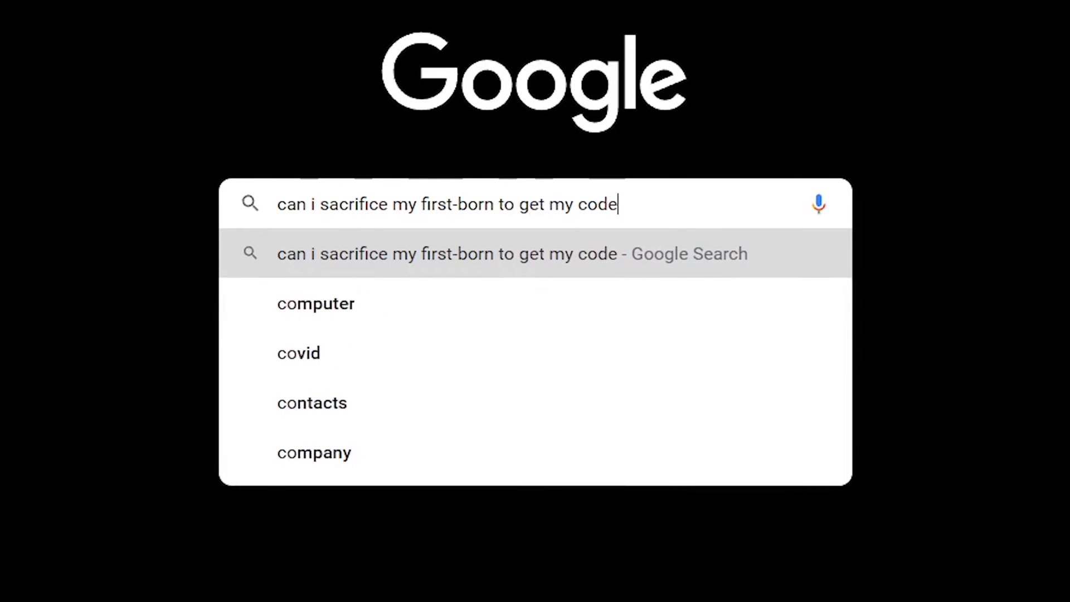
type("to work?")
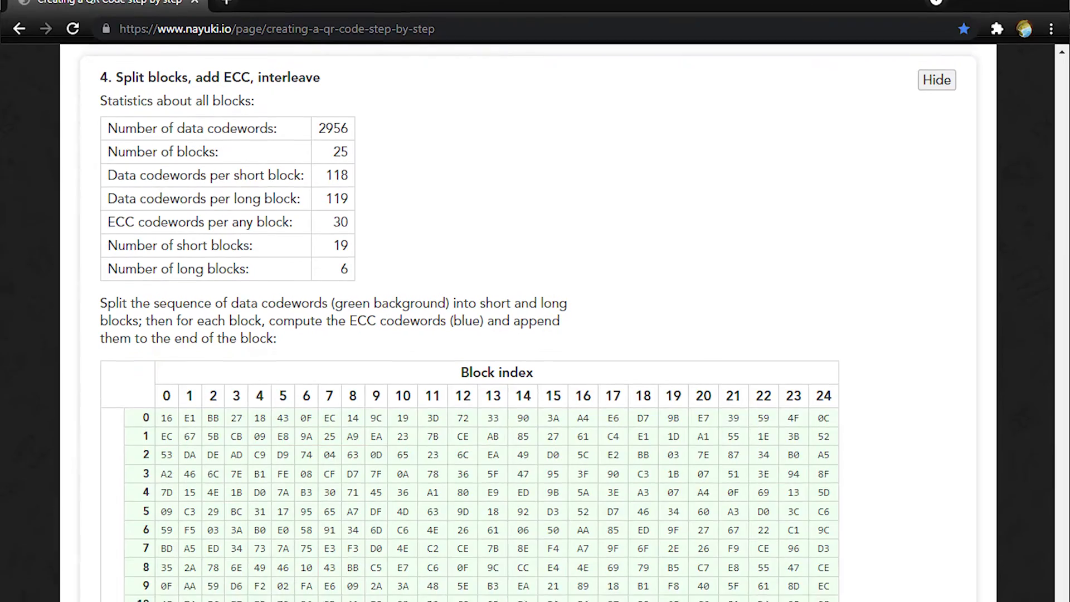
scroll("down", 3)
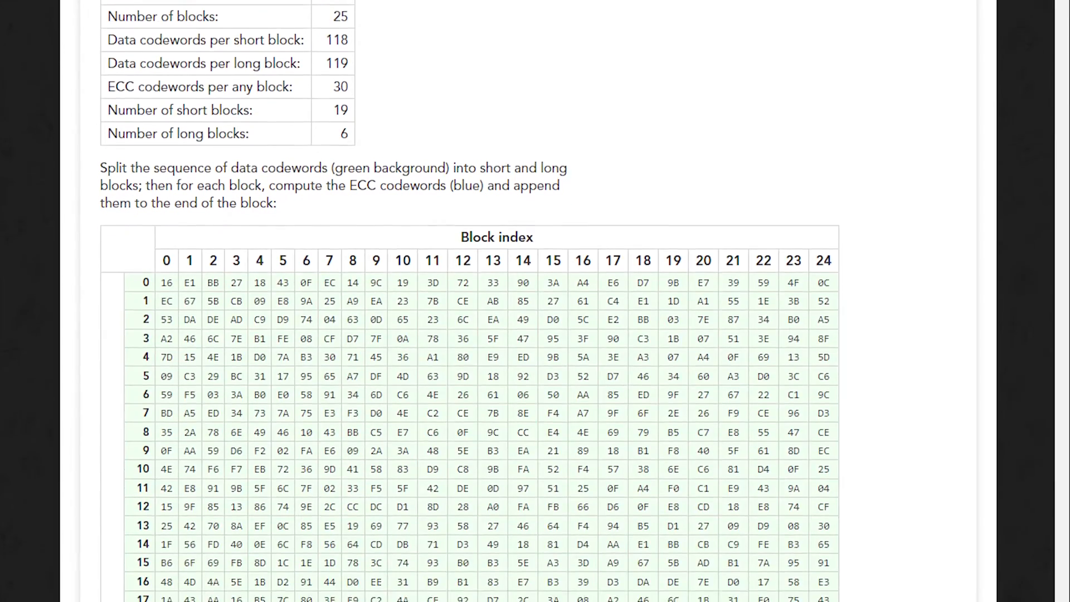
scroll("down", 3)
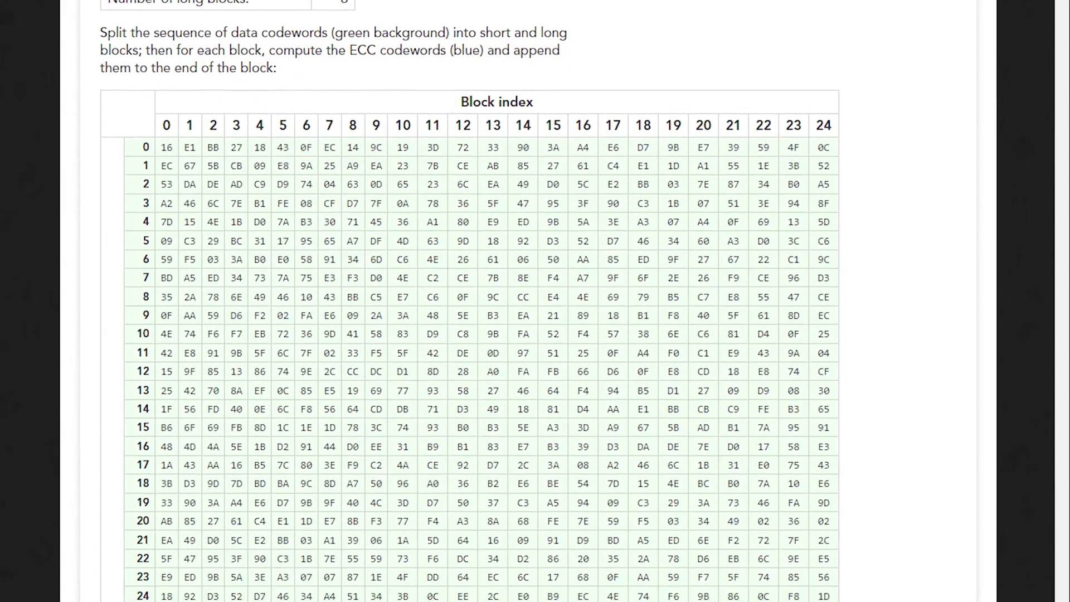
scroll("down", 3)
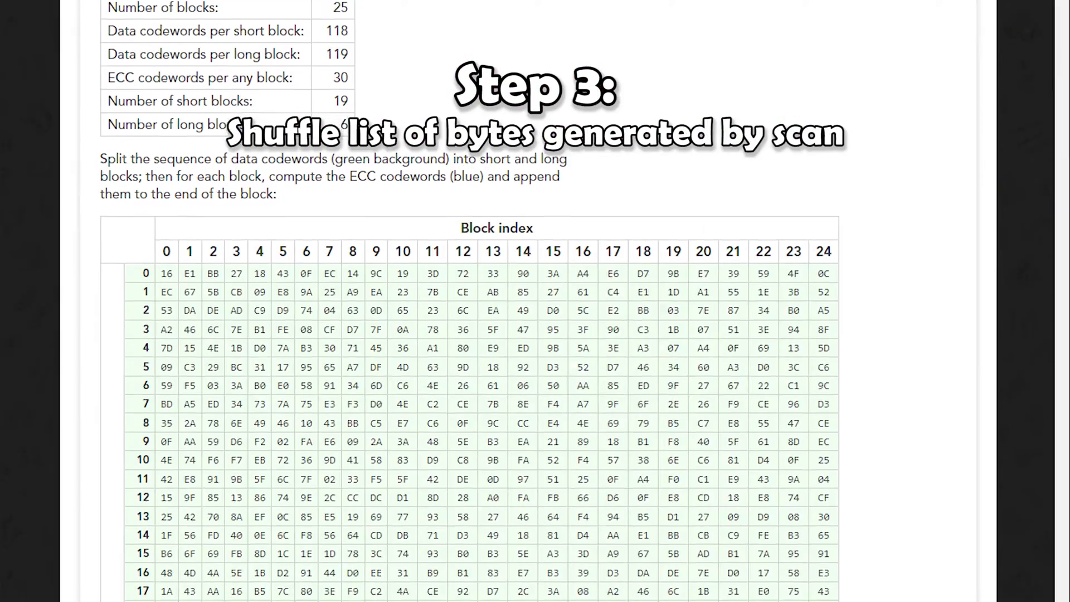
scroll("down", 3)
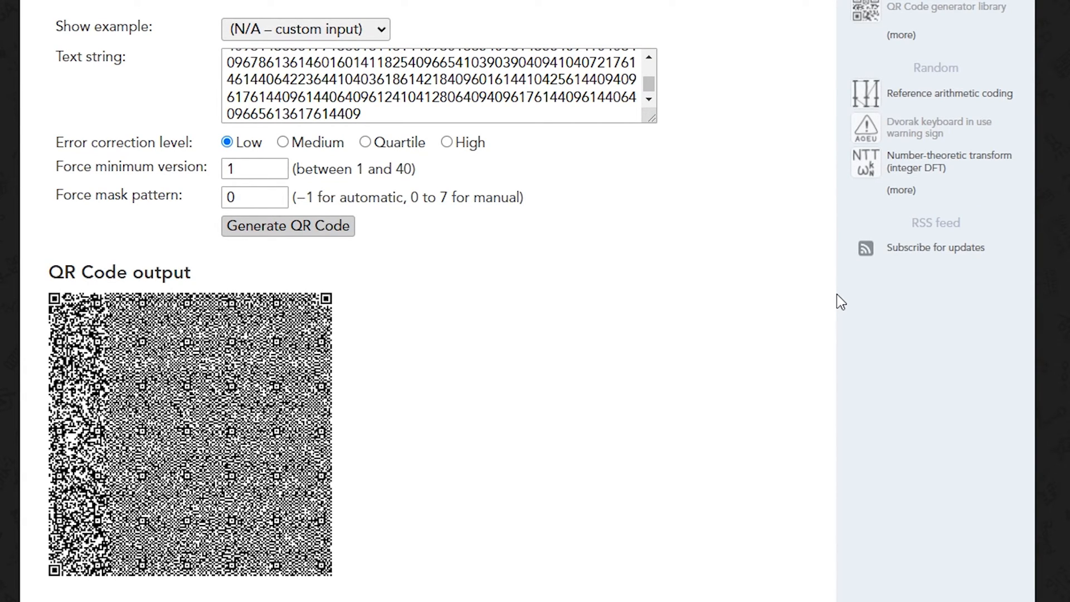
Generate the Flandre-silhouette QR code and reveal process steps 5 through 8.
left_click(288, 226)
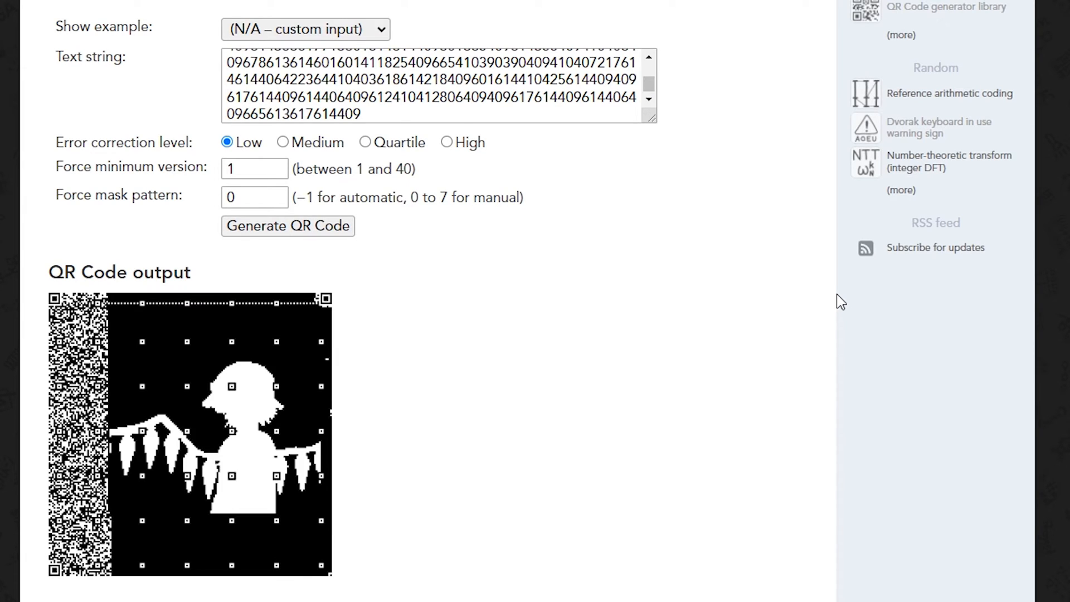
mouse_move(832, 298)
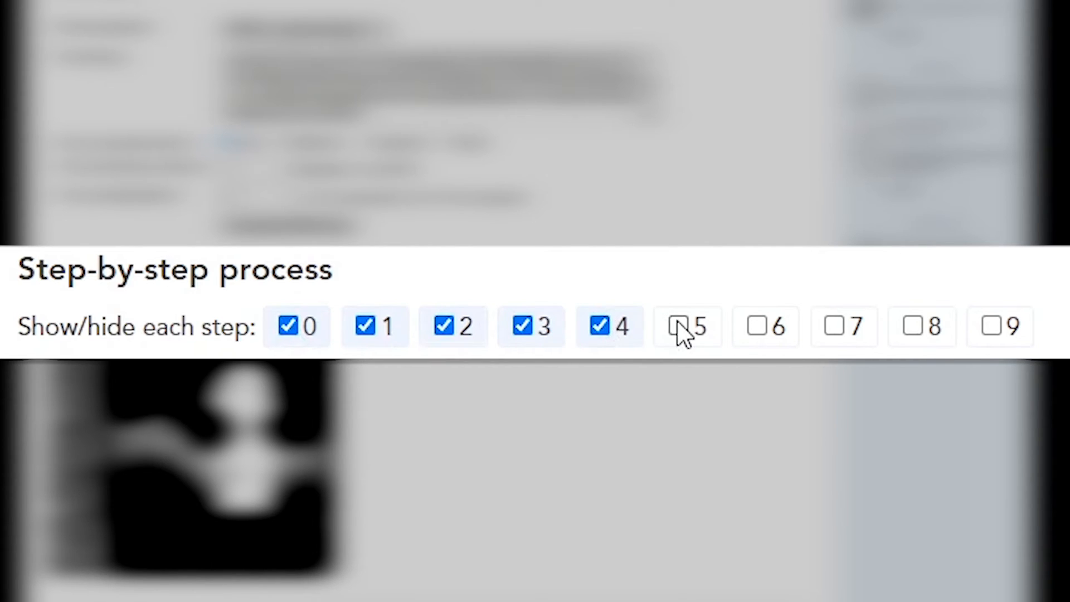
left_click(675, 326)
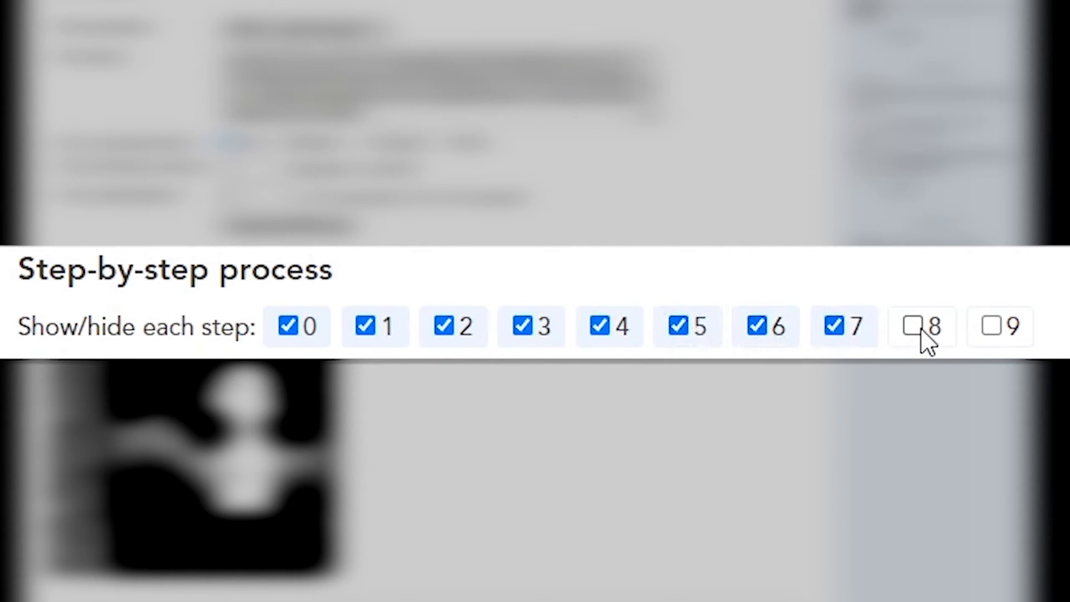
left_click(908, 326)
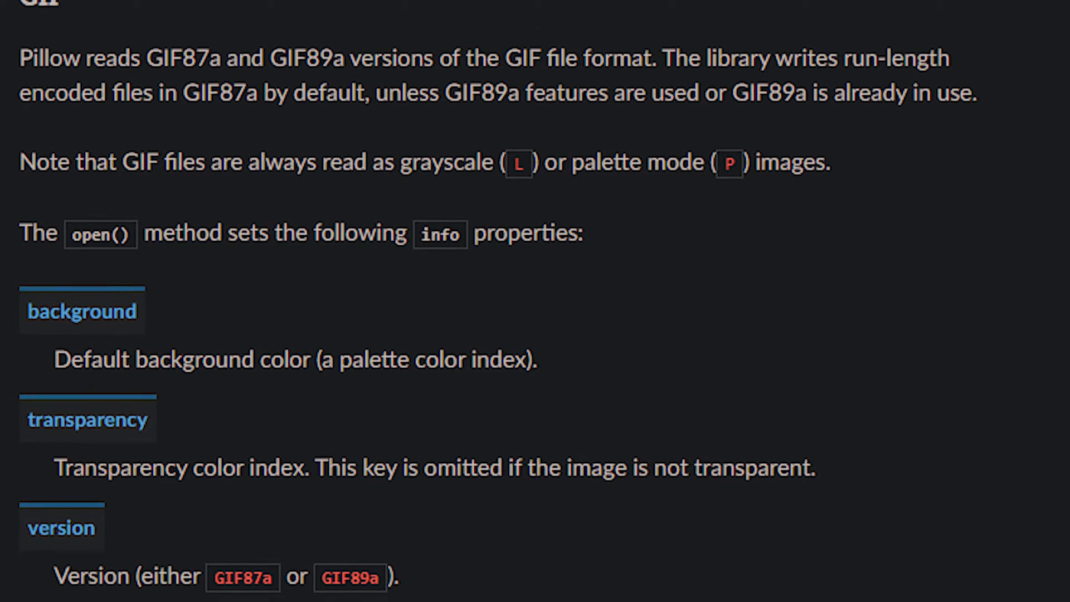
scroll("down", 3)
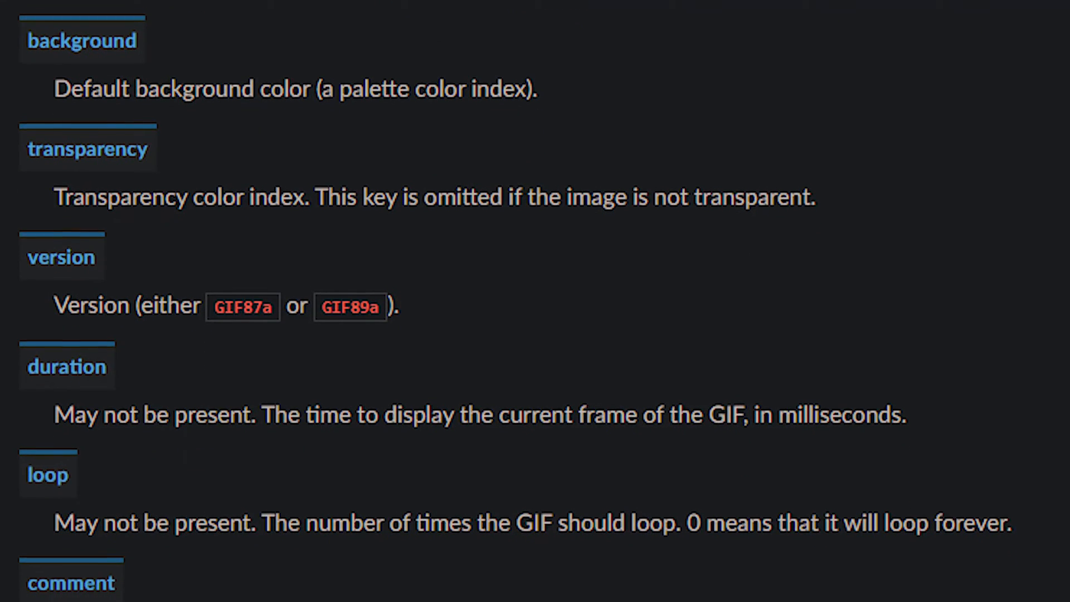
scroll("down", 3)
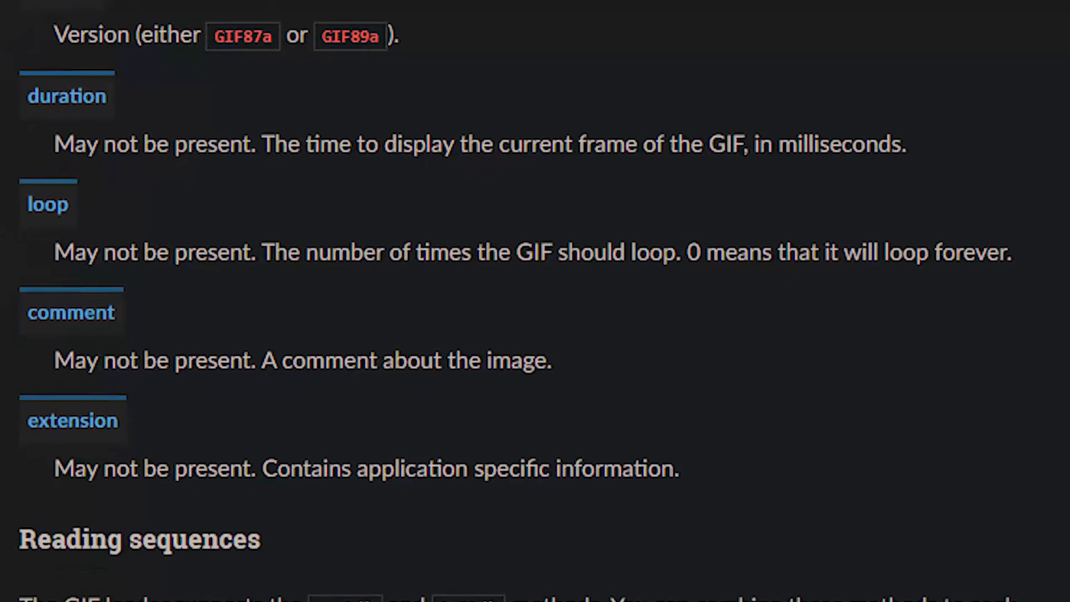
scroll("down", 3)
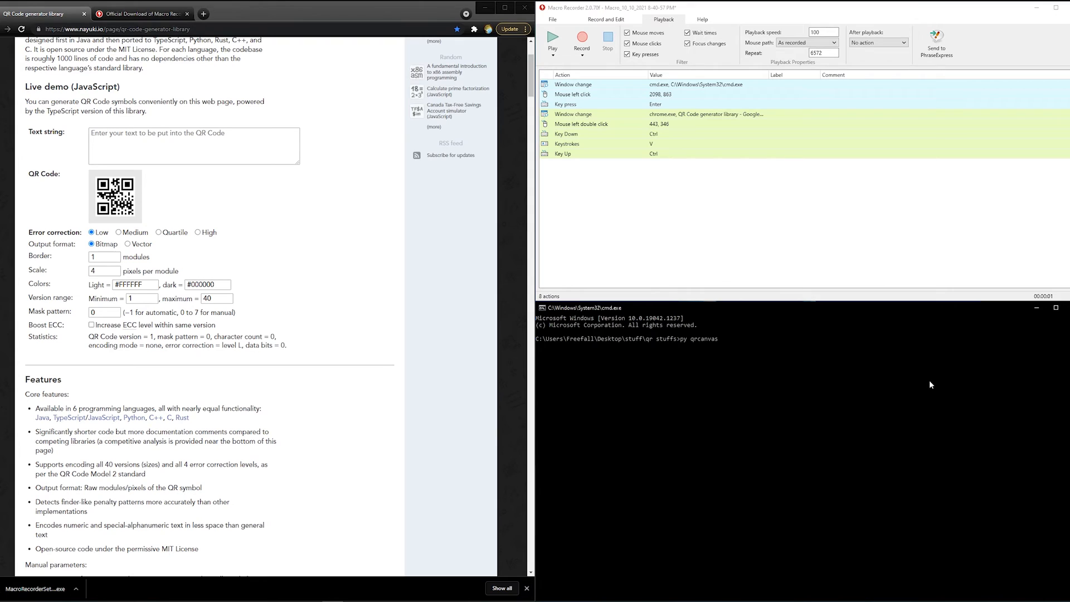
Finish 'py qrcanvas.py', replay the macro for 6572 repetitions, and dismiss the license nag.
type(".py")
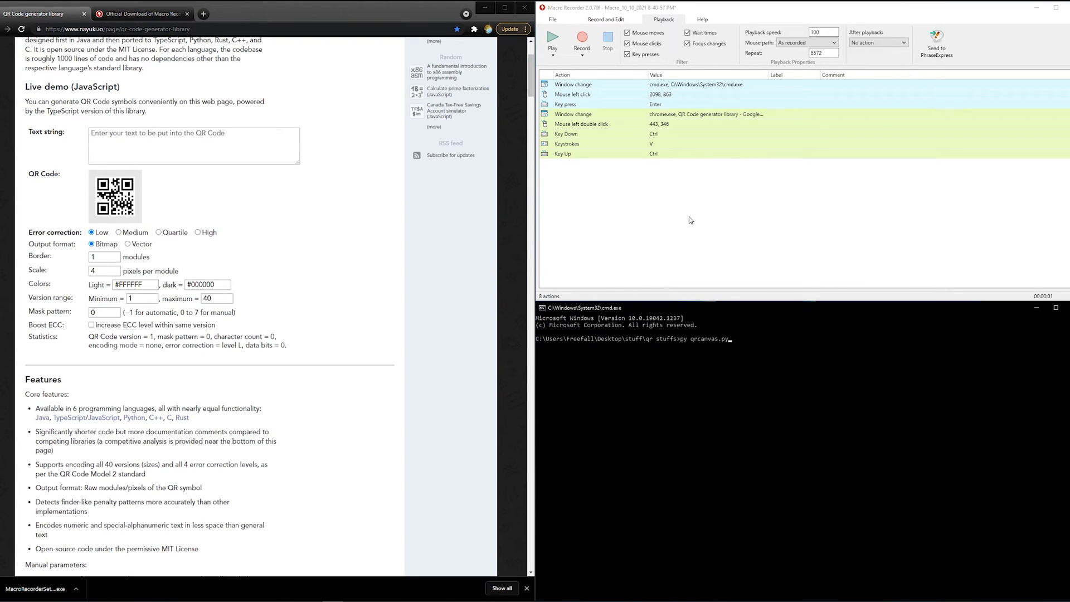
left_click(552, 42)
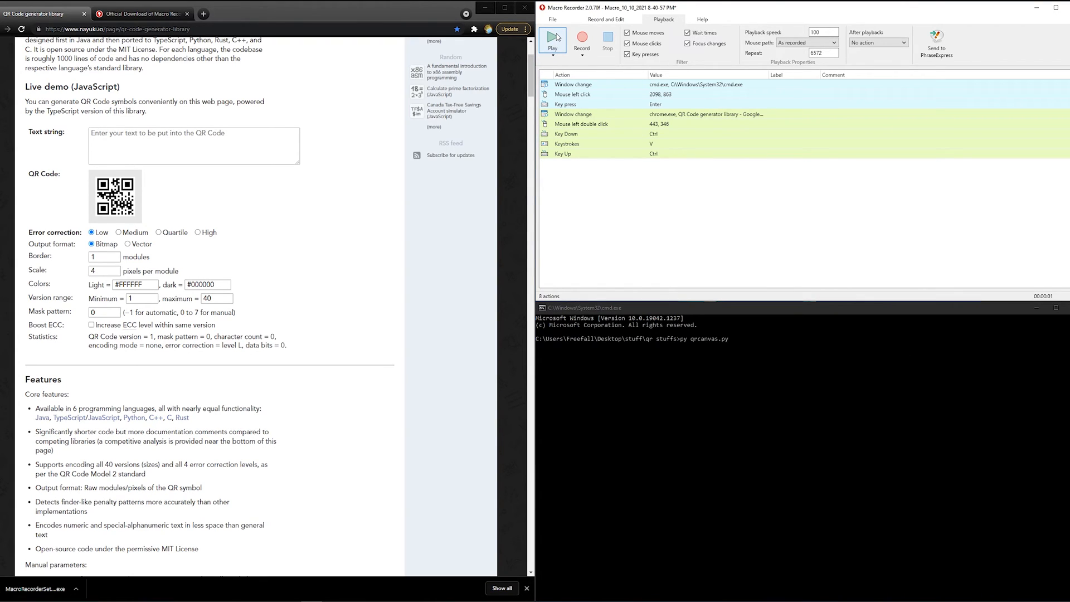
left_click(553, 39)
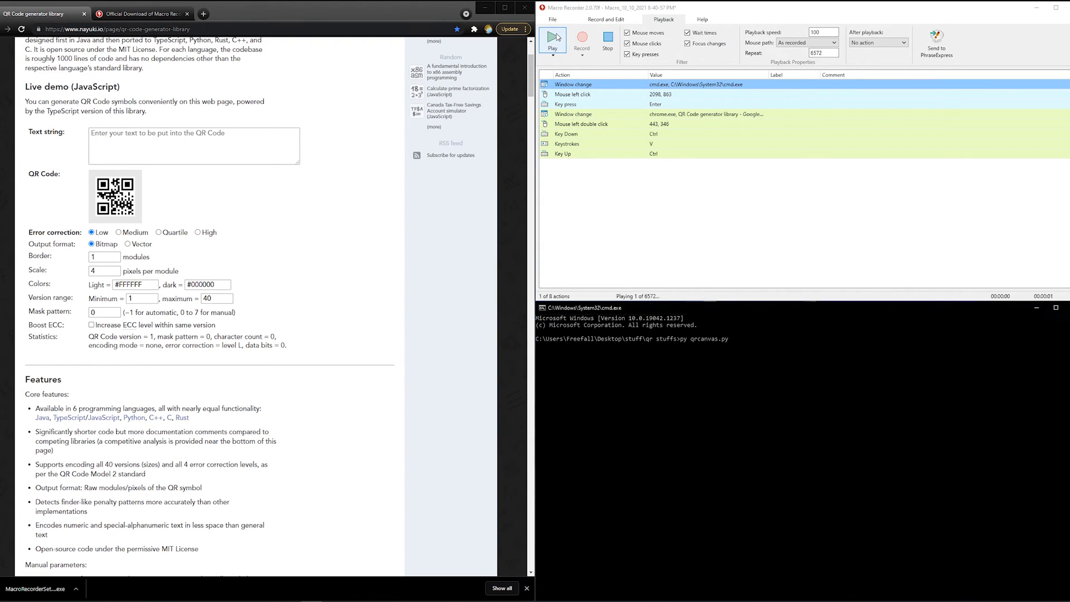
left_click(552, 39)
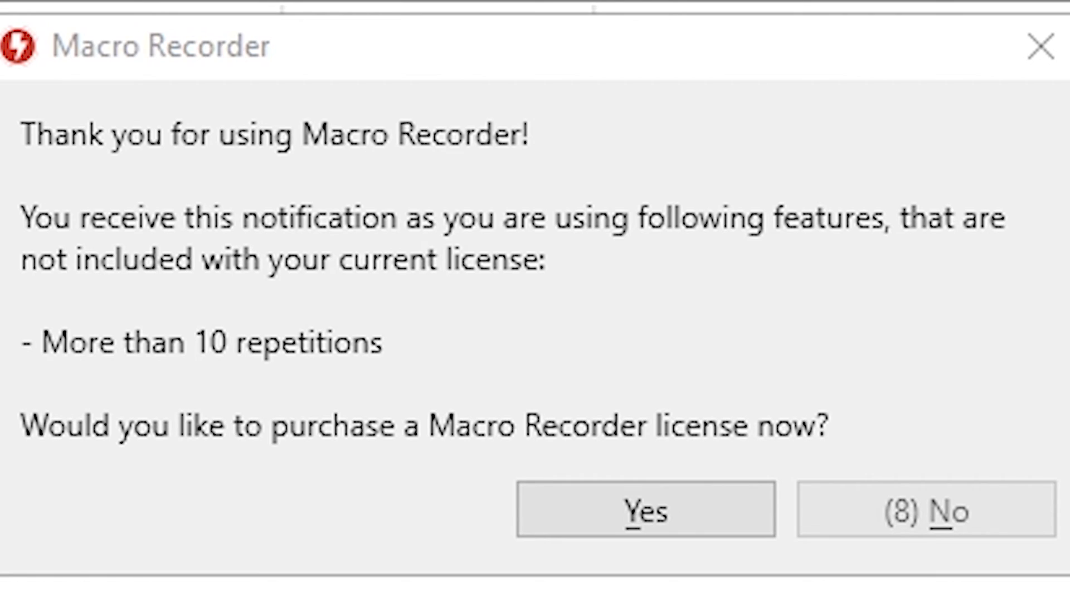
left_click(926, 508)
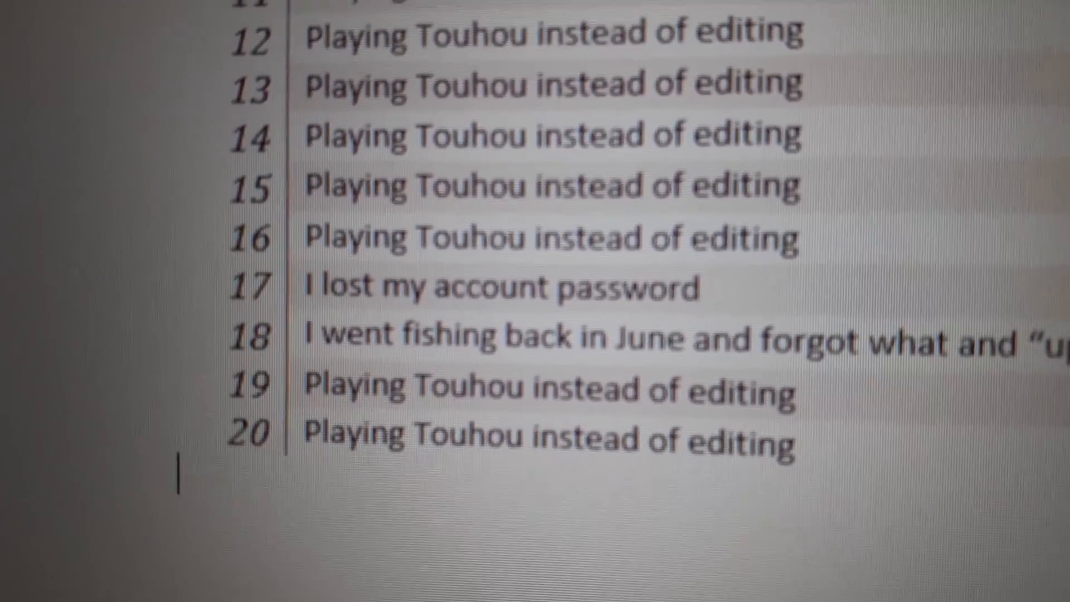
scroll("up", 3)
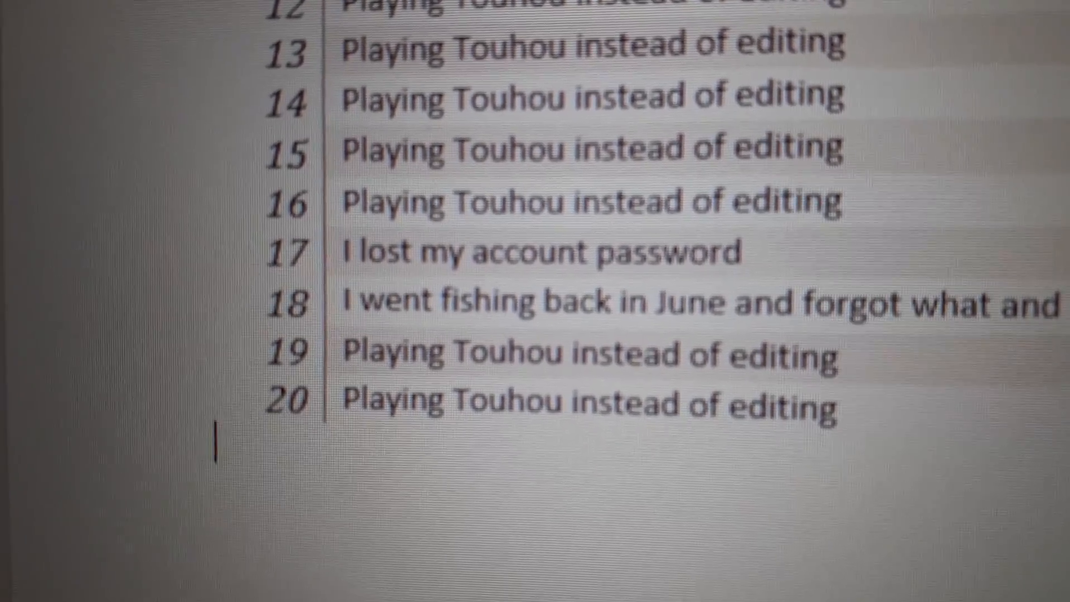